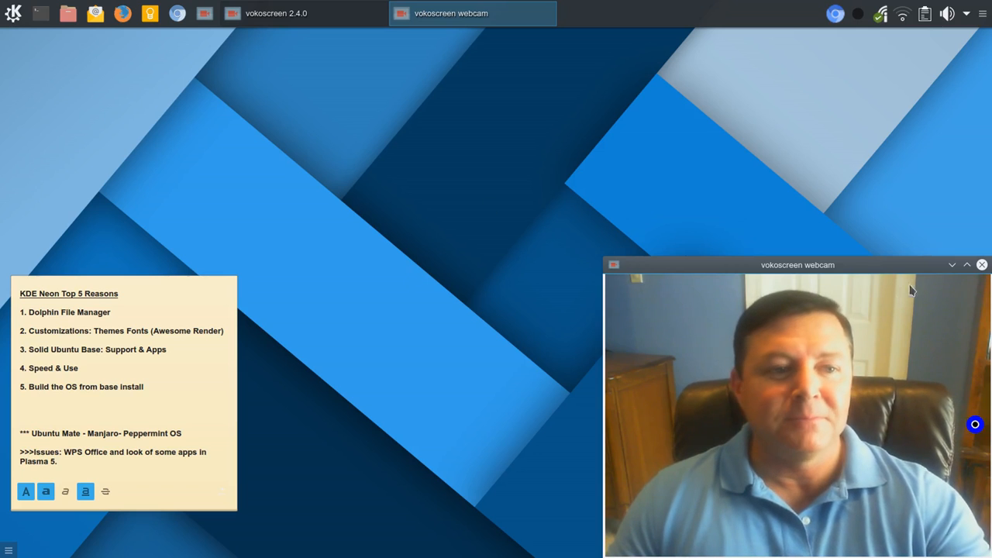
Step: Move the KDE Neon Top 5 Reasons sticky note to the centre of the desktop
click(981, 264)
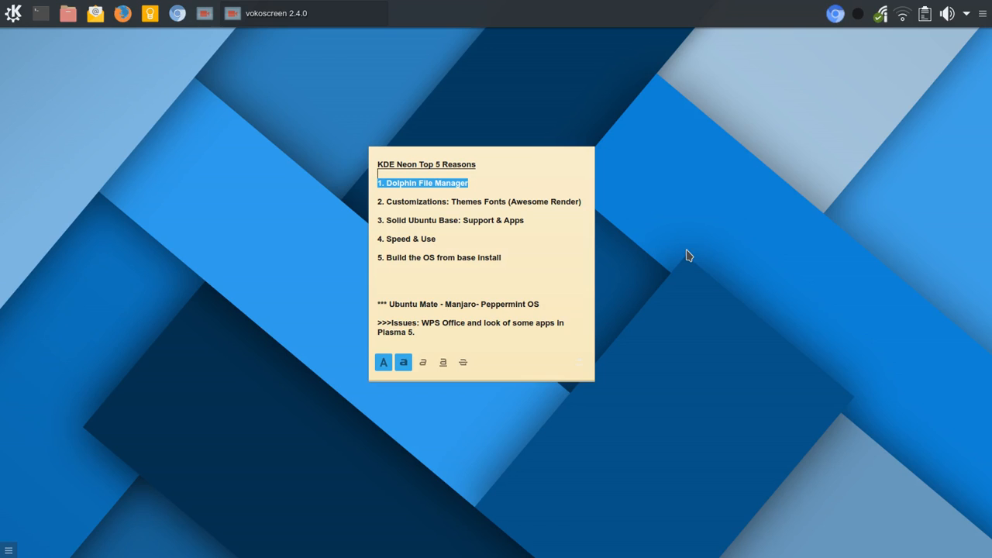
mouse_move(13, 13)
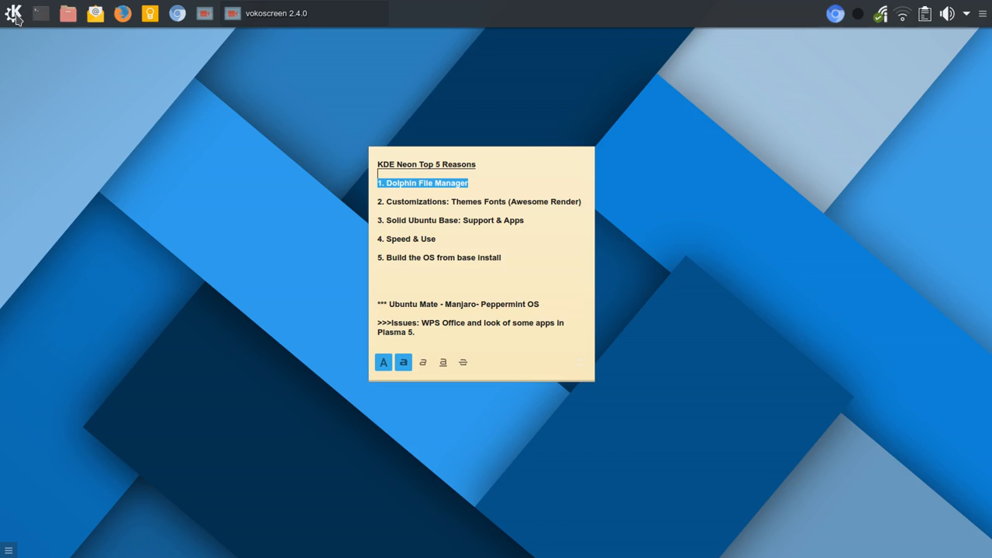
Step: Launch System Settings from the Application Launcher's application list
click(13, 13)
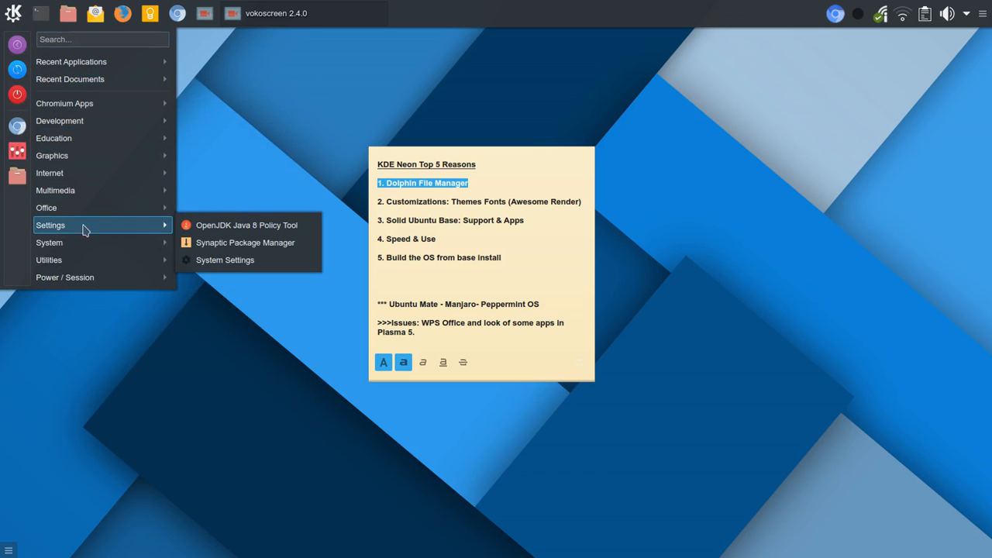
mouse_move(224, 259)
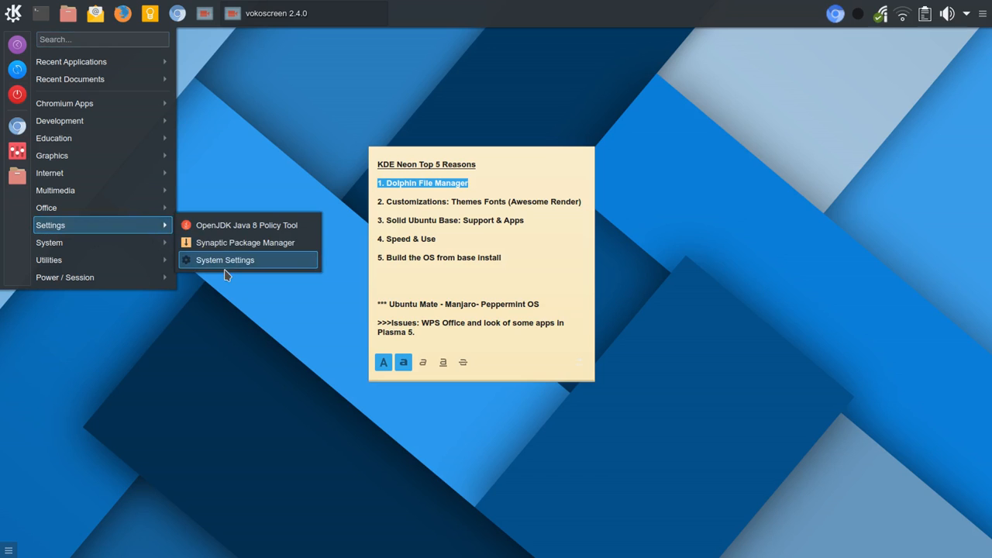
click(225, 260)
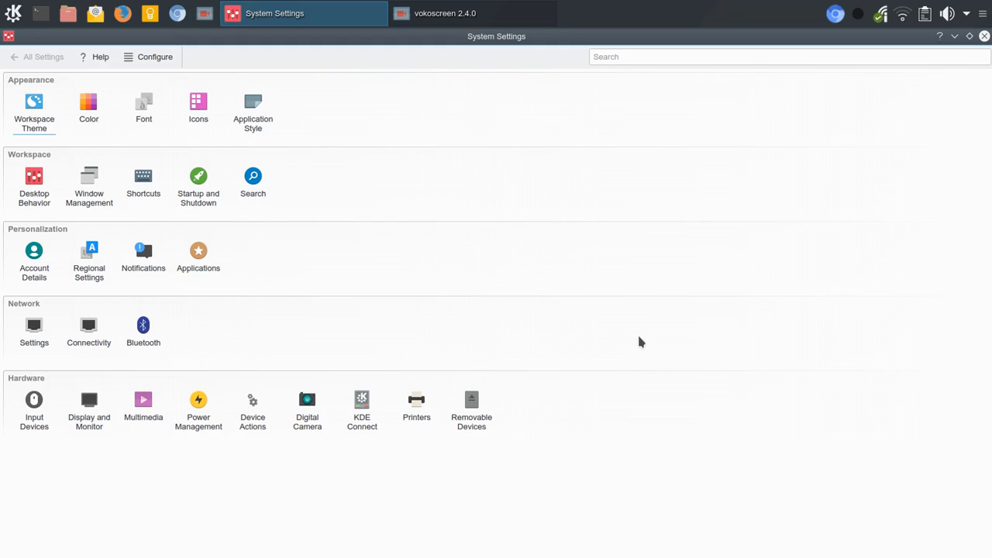
mouse_move(154, 57)
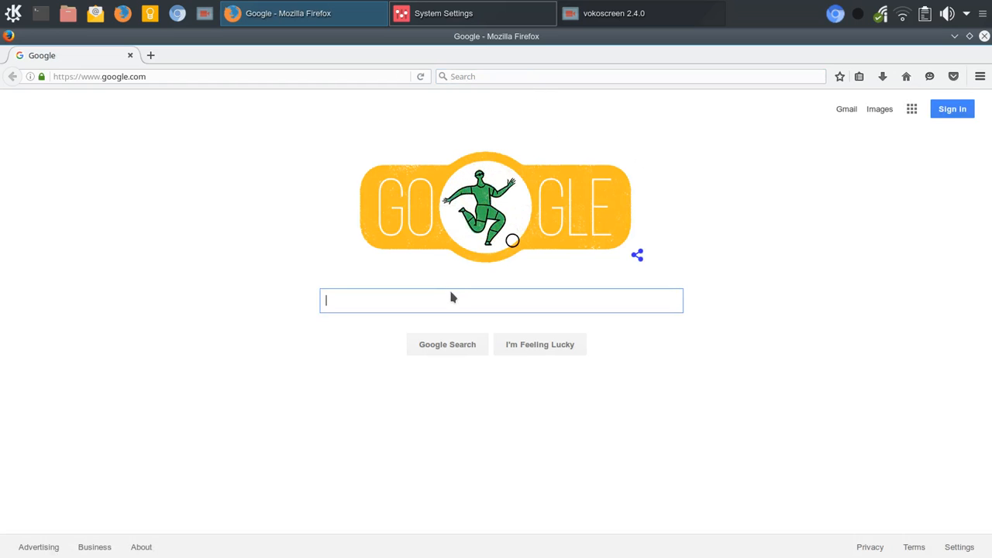
Step: Search Google for 'distro', open the DistroWatch.com homepage, then close Firefox
text(distro)
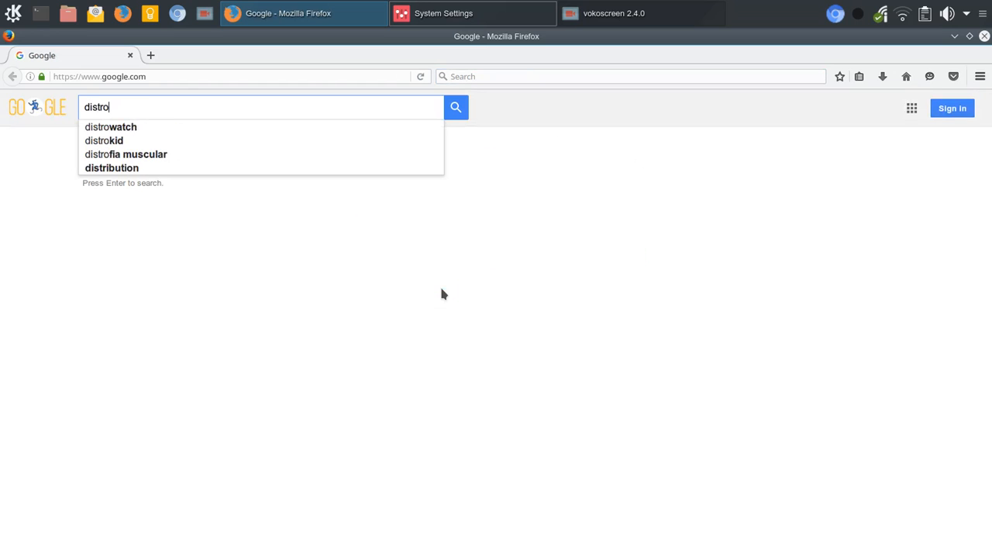
click(110, 126)
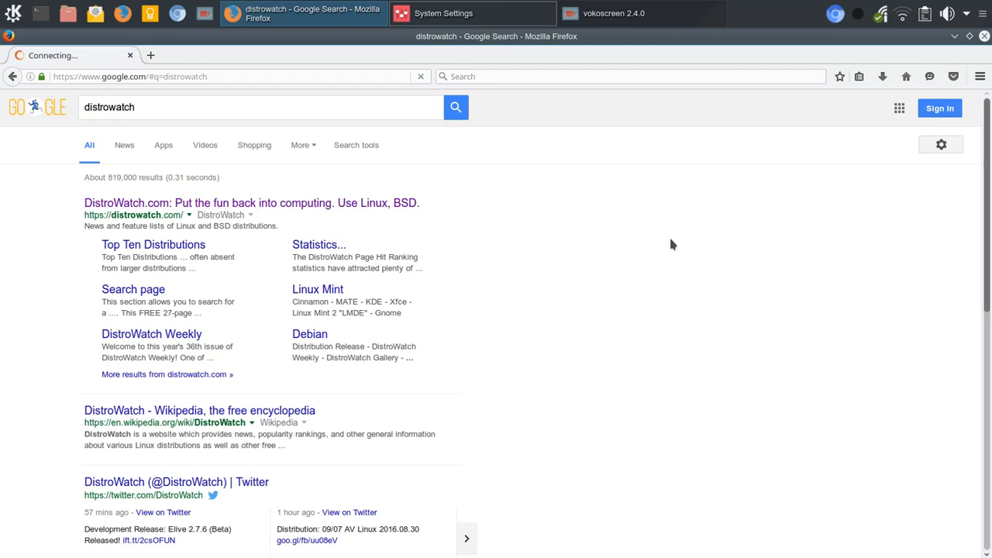
click(252, 202)
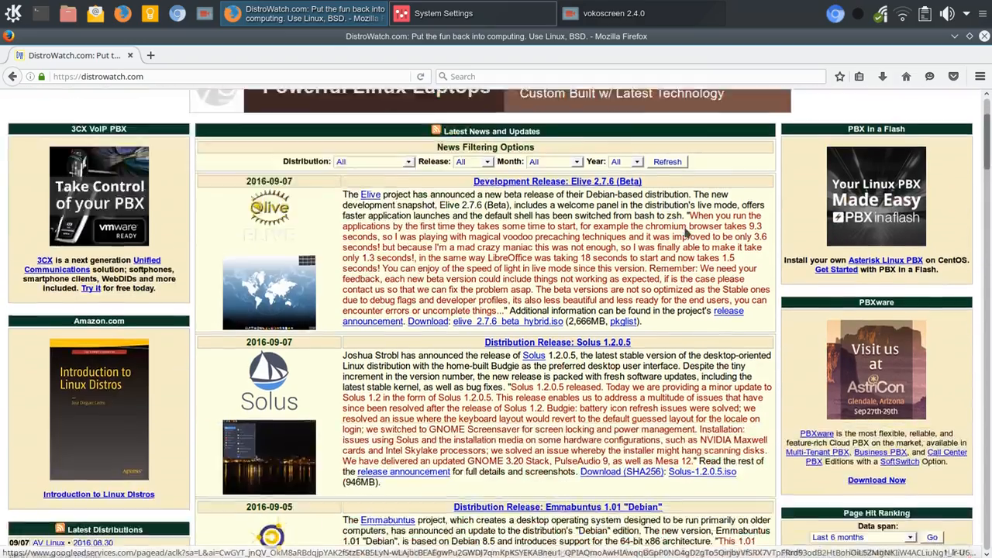
scroll(up, 3)
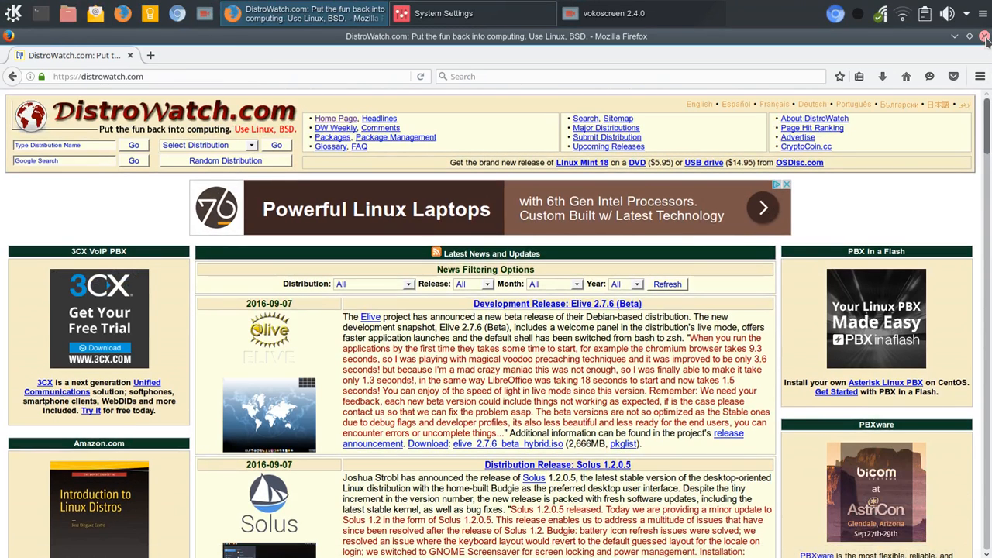
click(985, 37)
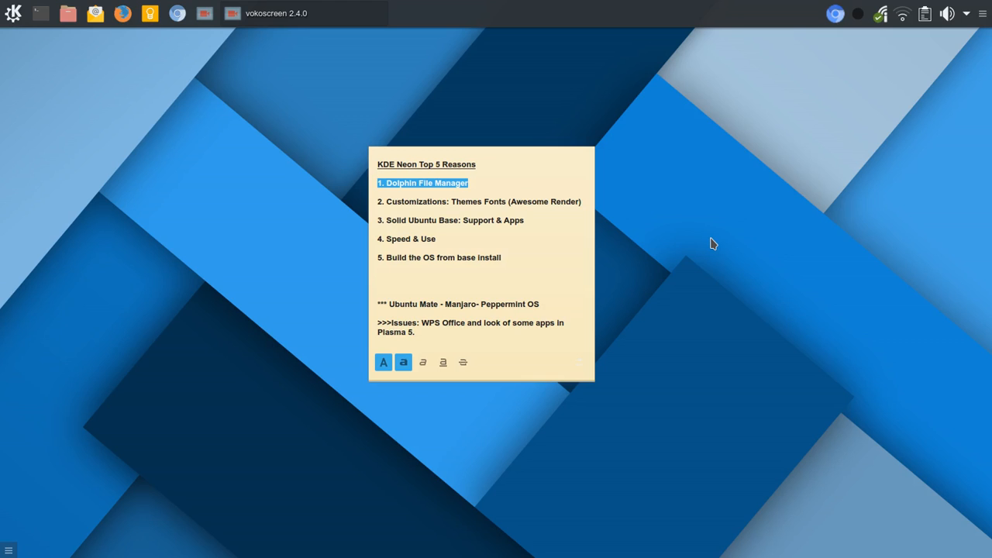
Step: Launch System Monitor from the Application Launcher
click(12, 14)
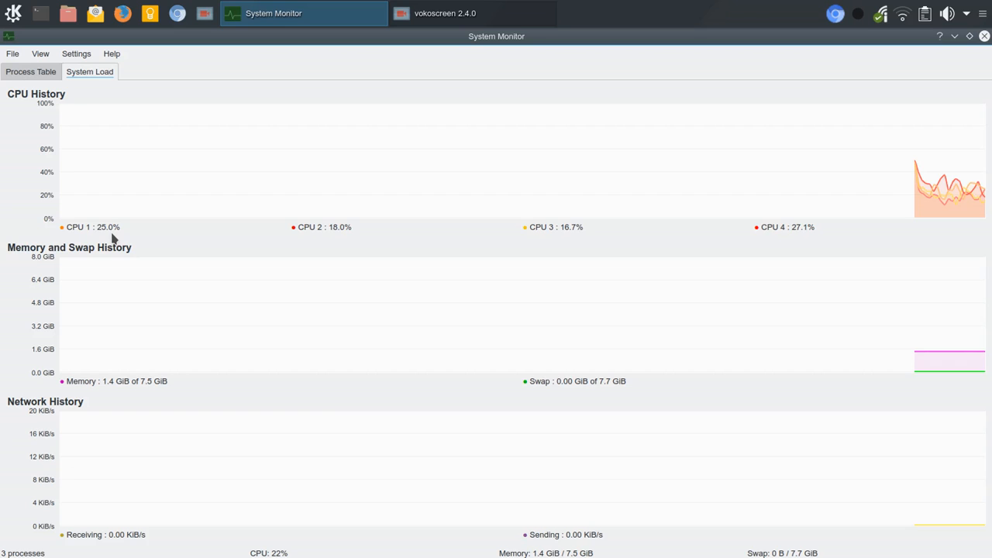
mouse_move(344, 238)
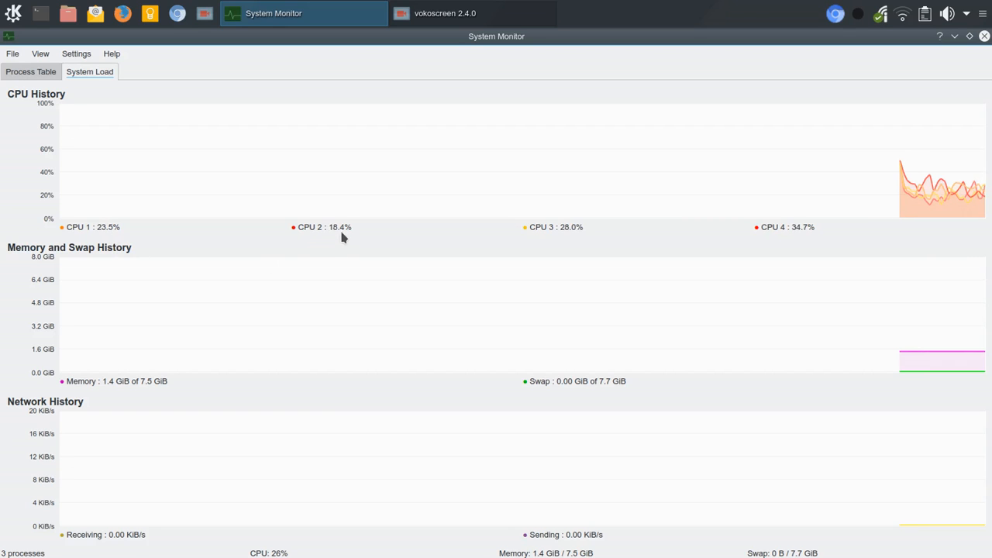
mouse_move(584, 237)
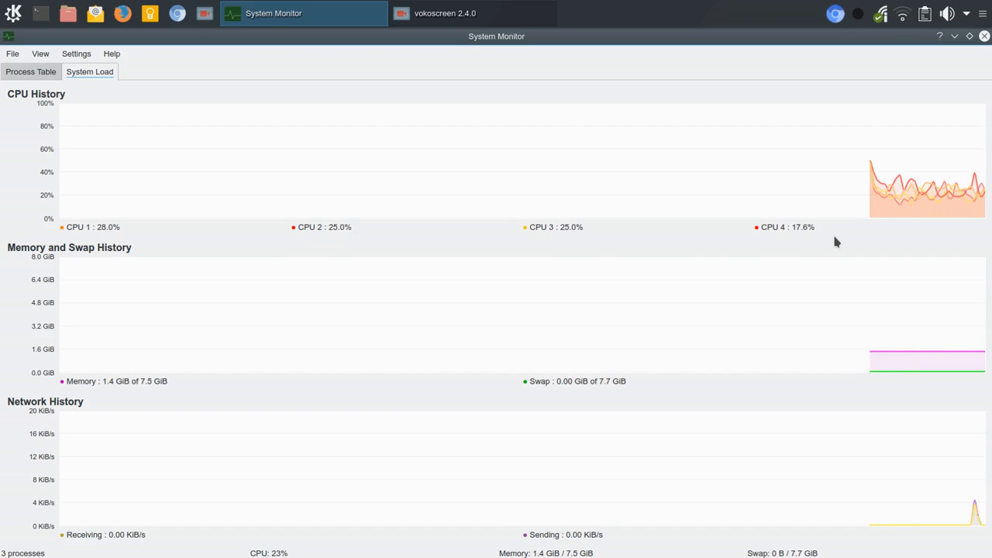
mouse_move(705, 260)
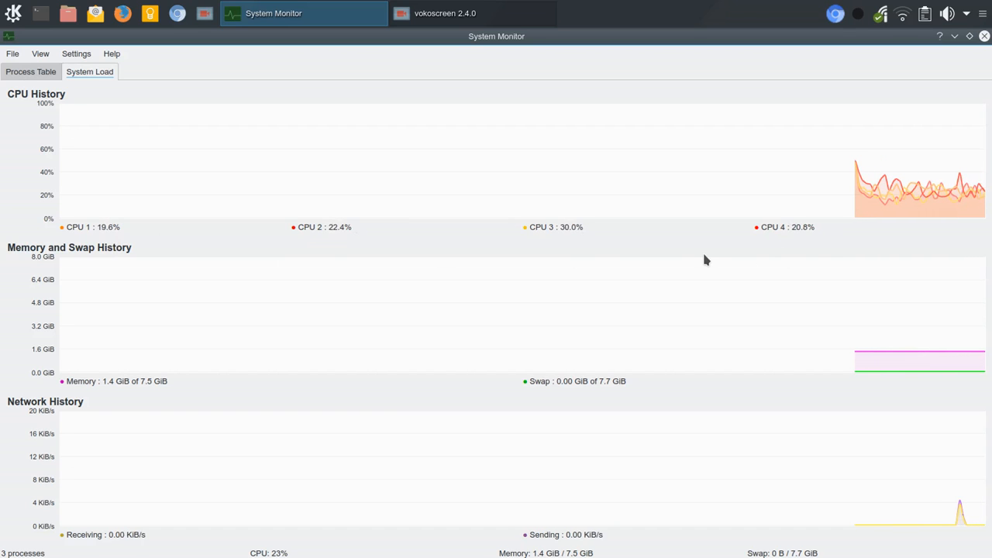
mouse_move(684, 284)
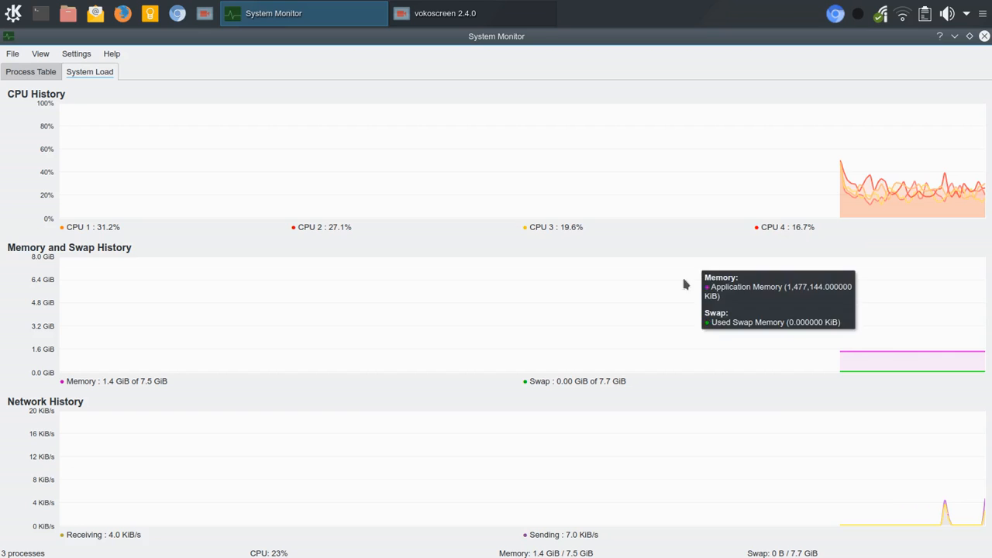
mouse_move(616, 533)
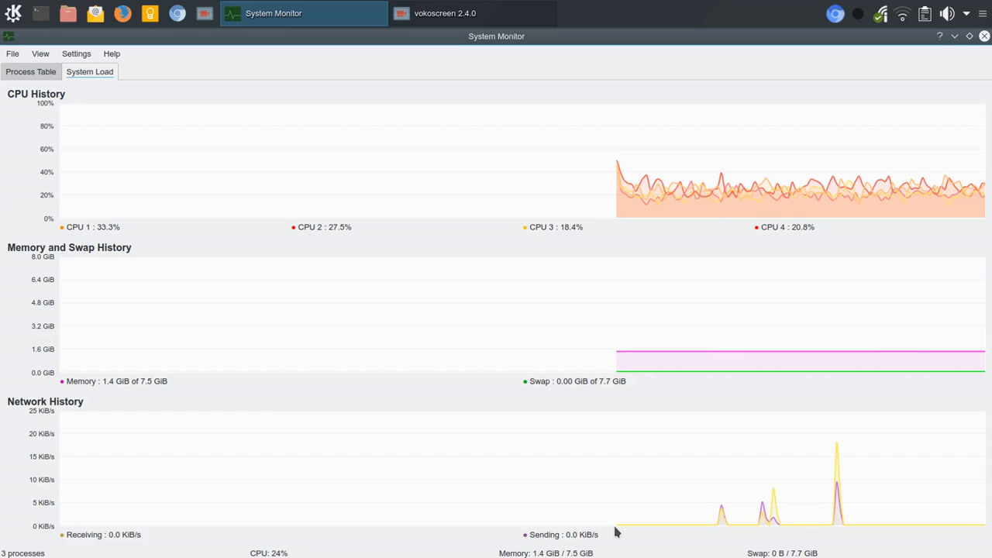
mouse_move(859, 257)
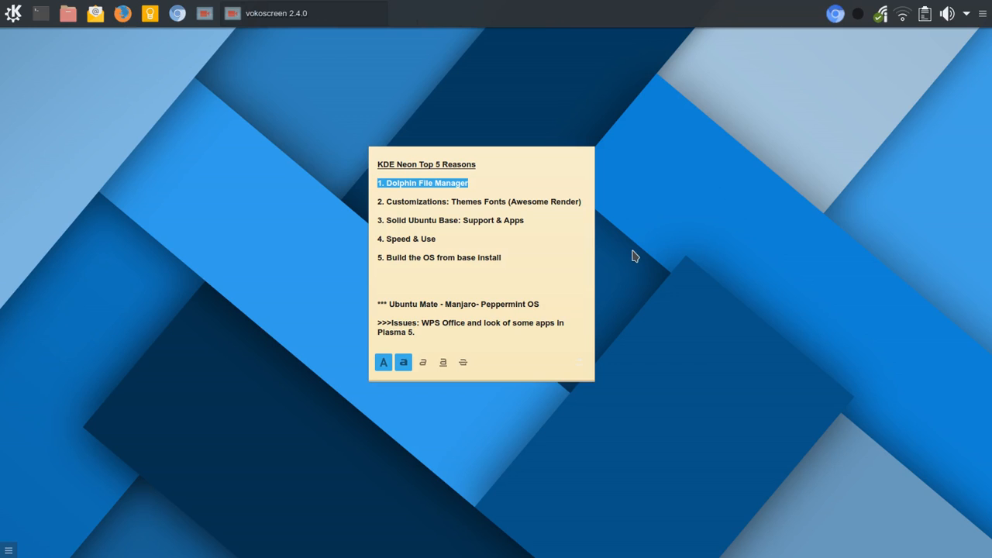
mouse_move(11, 19)
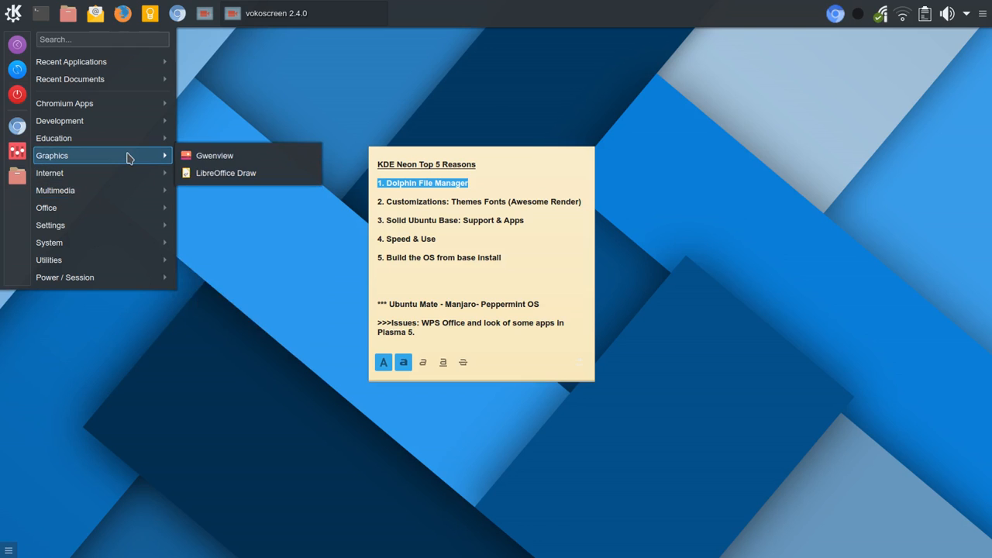
Step: Dismiss the application menu, leaving only the sticky note on the desktop
click(693, 137)
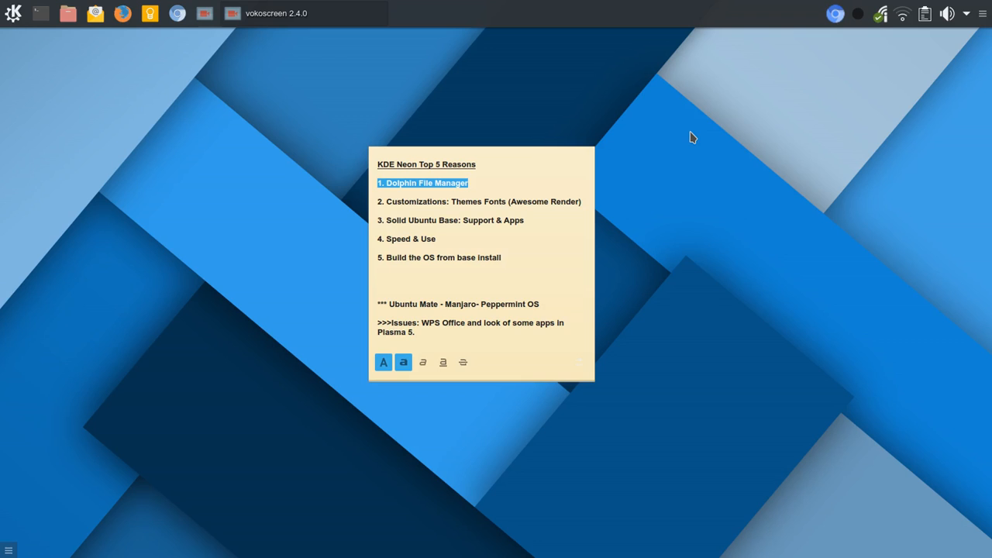